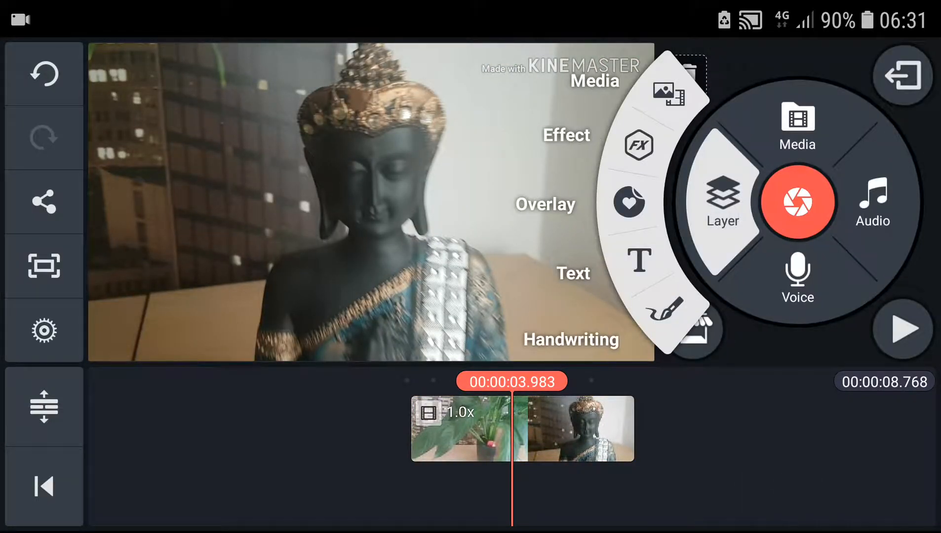
- Add a Gaussian Blur layer from Basic Effects over the statue clip
click(638, 145)
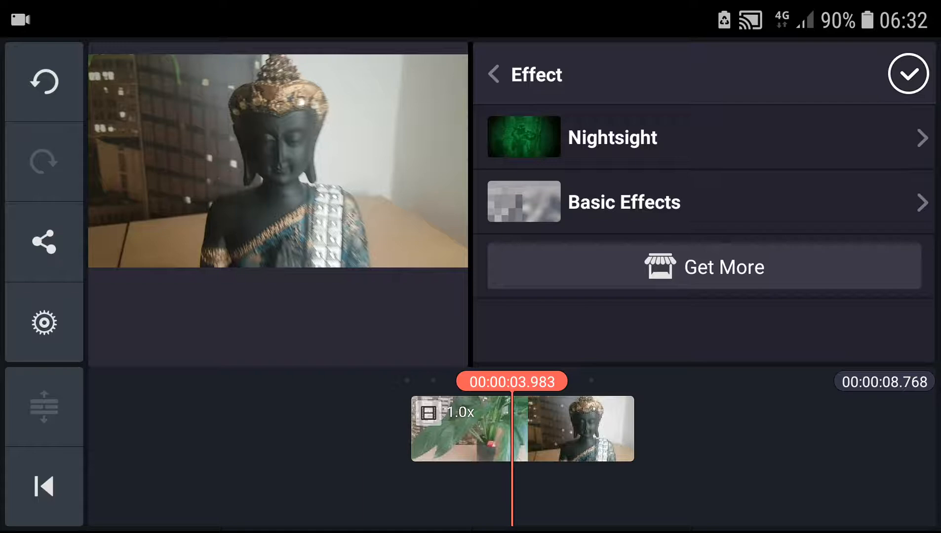
click(624, 202)
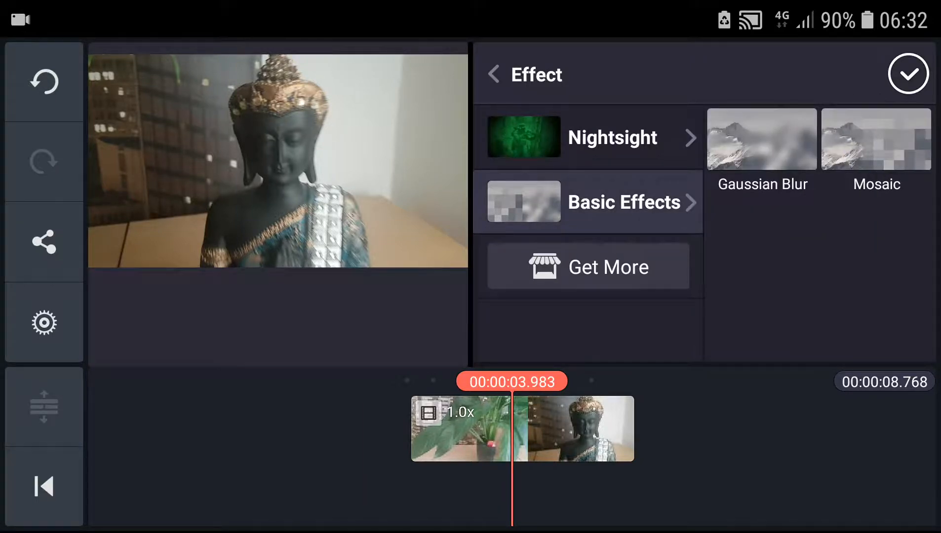
click(762, 139)
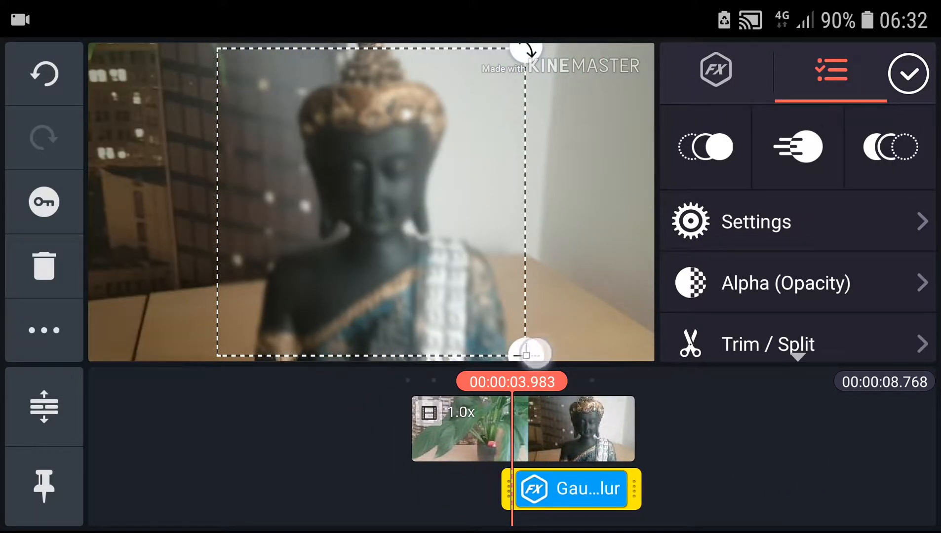
- Drag the blur box's corner handles until the blur area covers the whole frame
drag(532, 353, 649, 339)
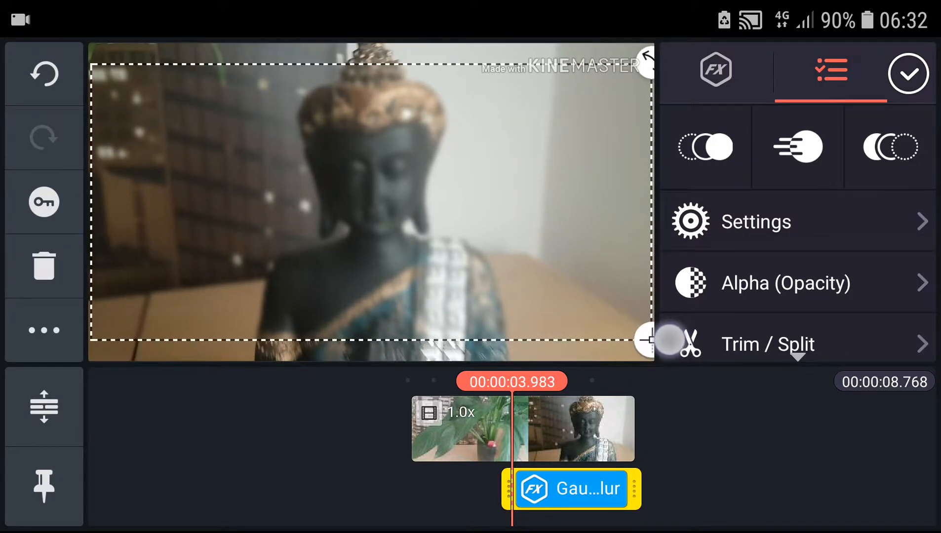
drag(646, 340, 539, 294)
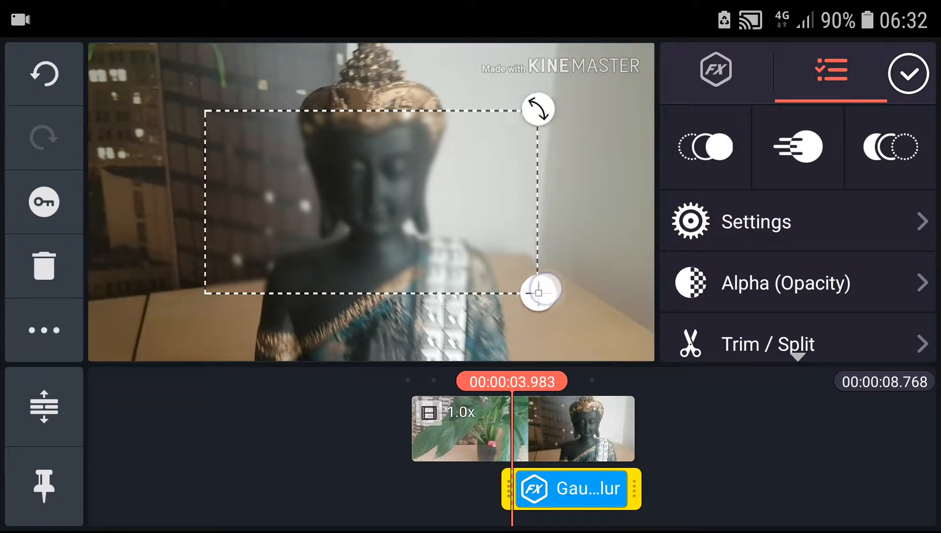
drag(540, 293, 633, 370)
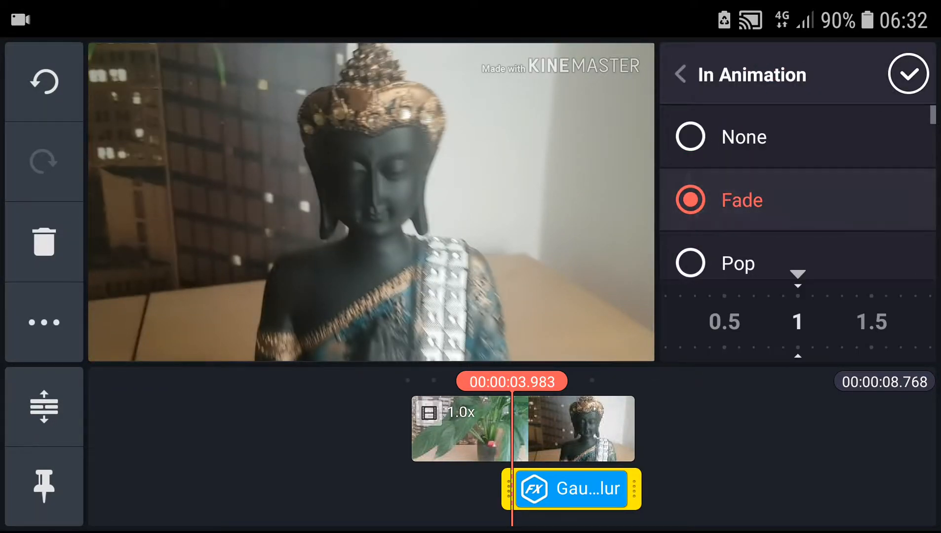
- Set the Gaussian Blur strength to 9 in the effect settings and confirm
click(743, 137)
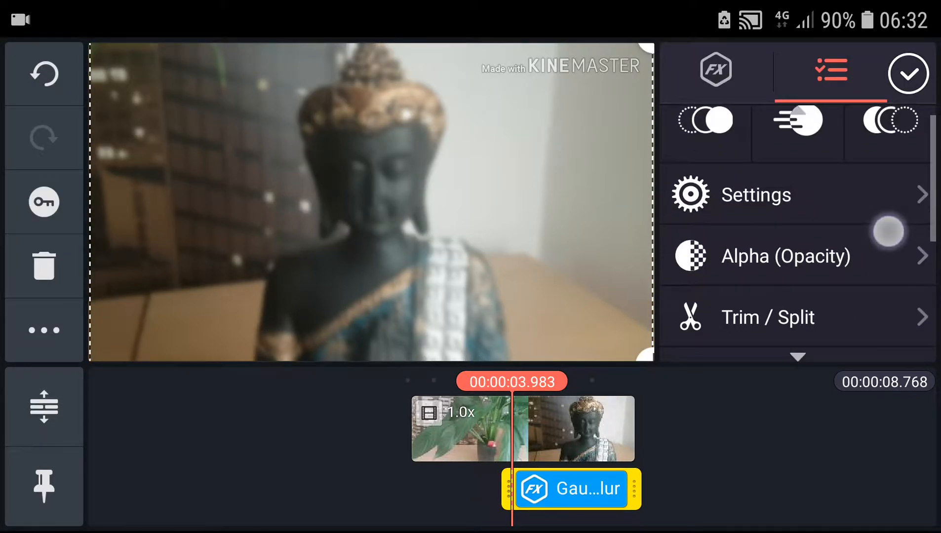
click(756, 195)
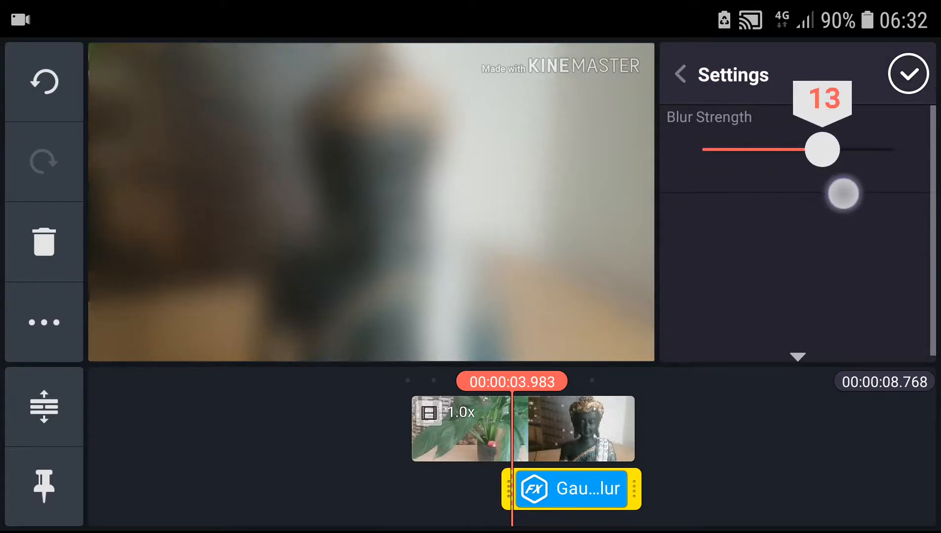
drag(821, 150, 783, 150)
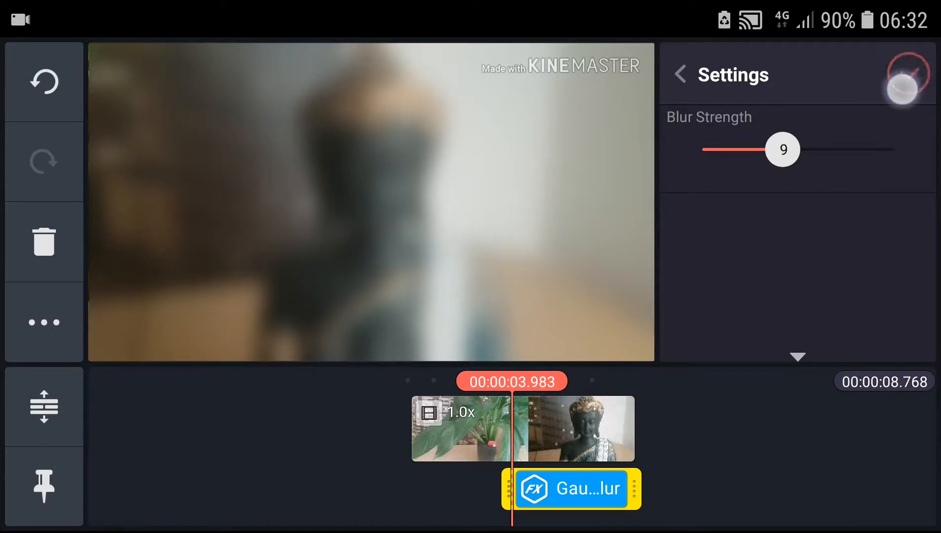
click(681, 74)
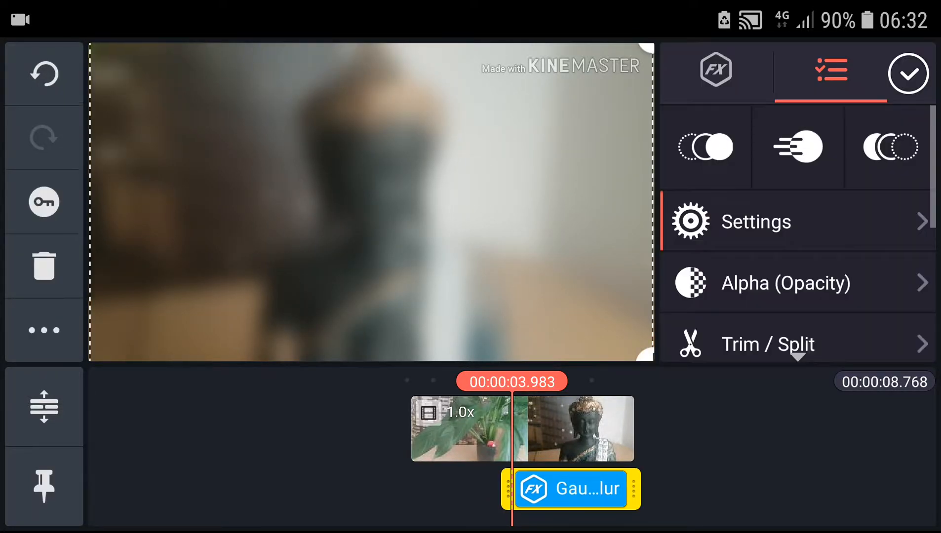
scroll(down, 3)
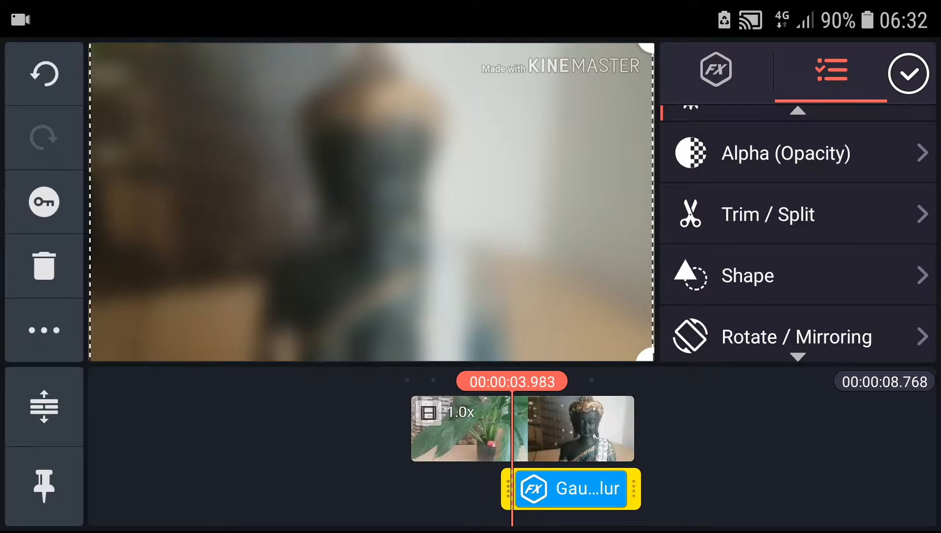
click(747, 275)
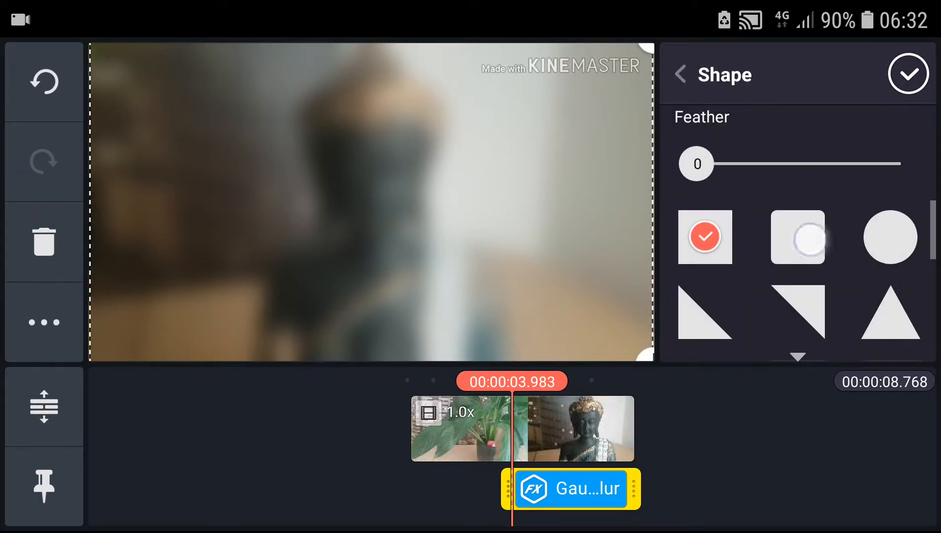
click(798, 312)
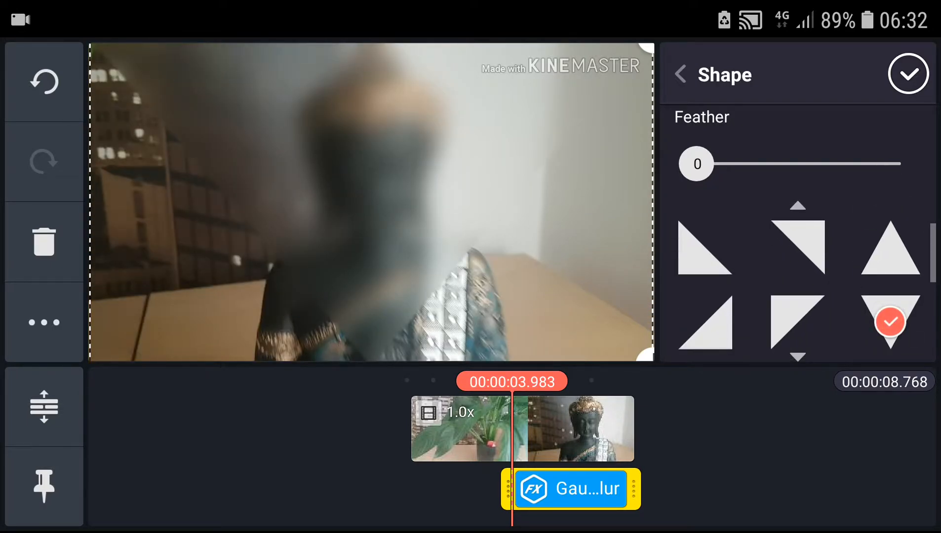
click(680, 75)
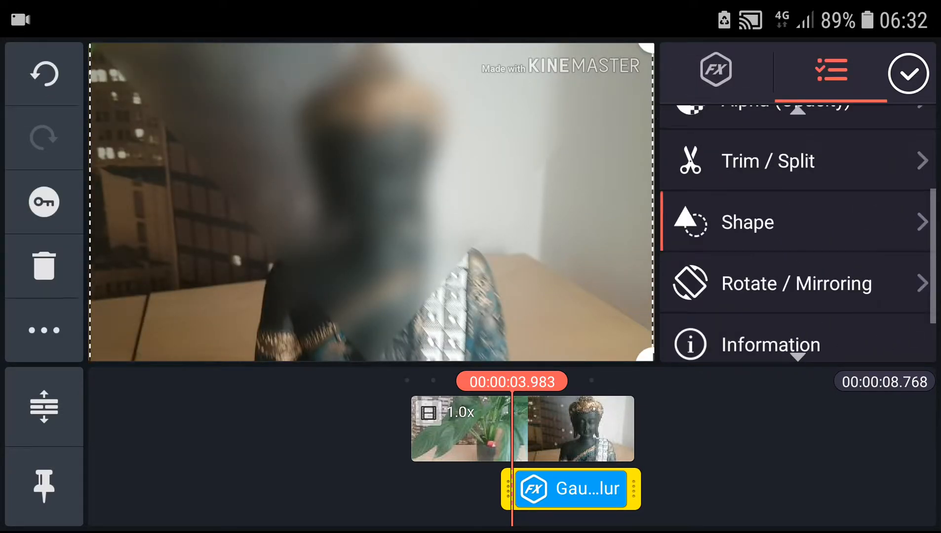
click(747, 222)
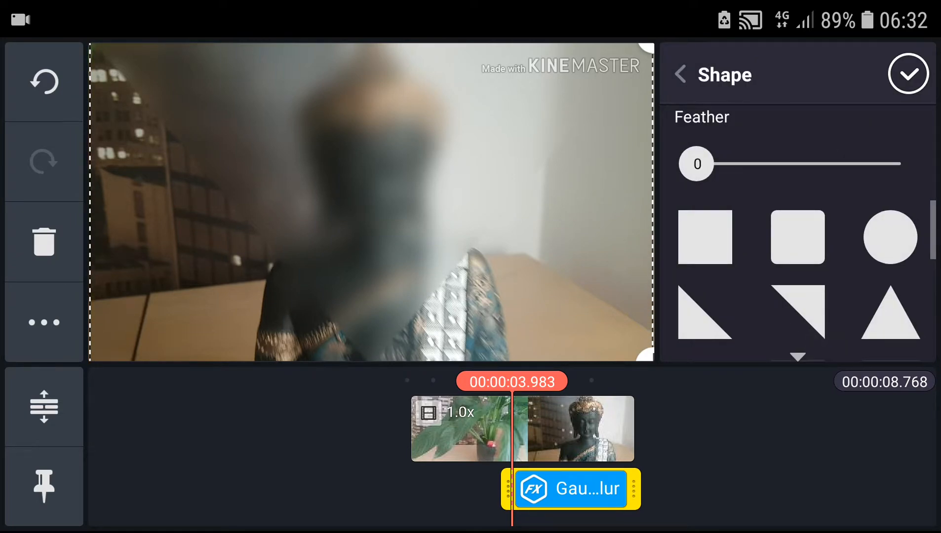
click(681, 74)
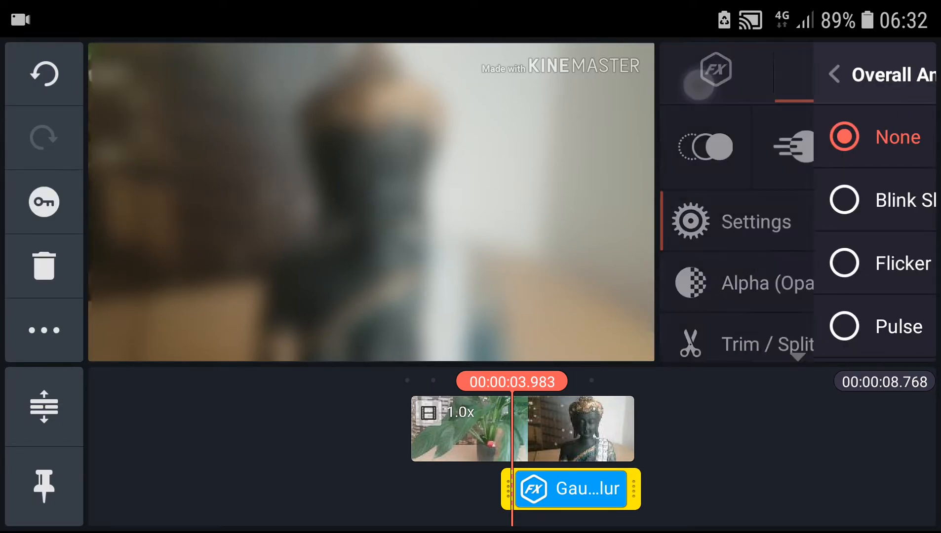
click(836, 74)
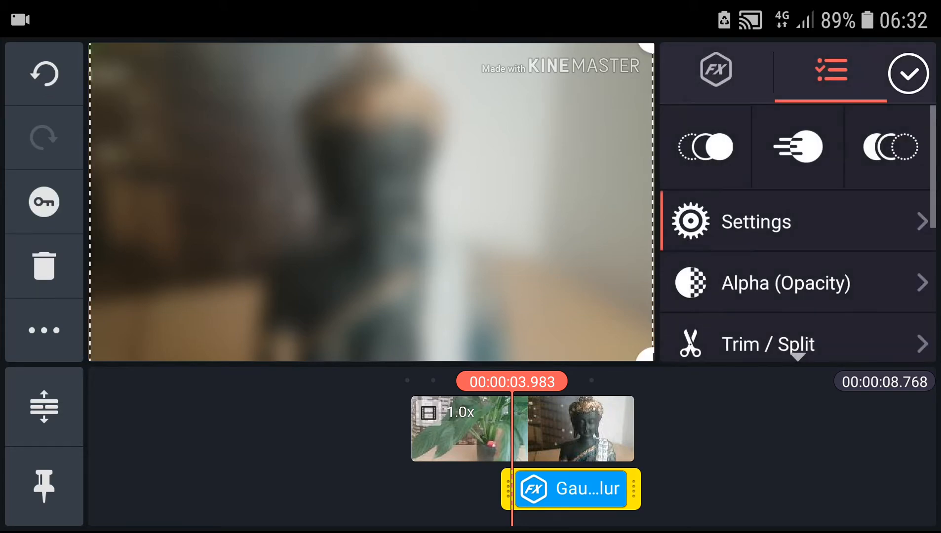